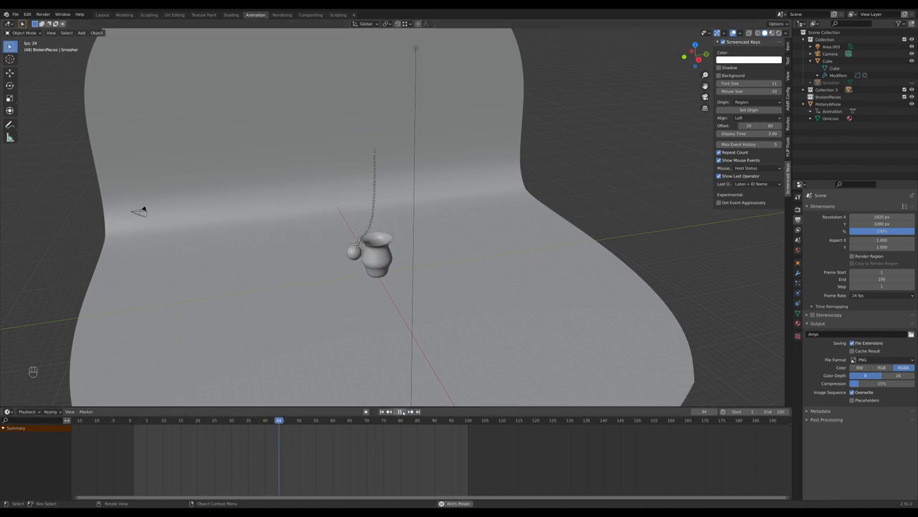
Preview the swinging ball animation, then select the vase and Shift-select the ball
click(440, 419)
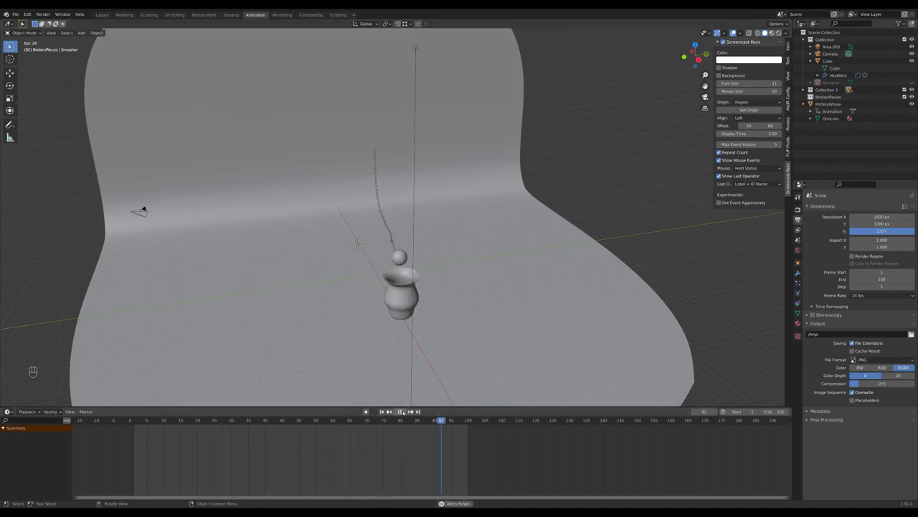
click(401, 410)
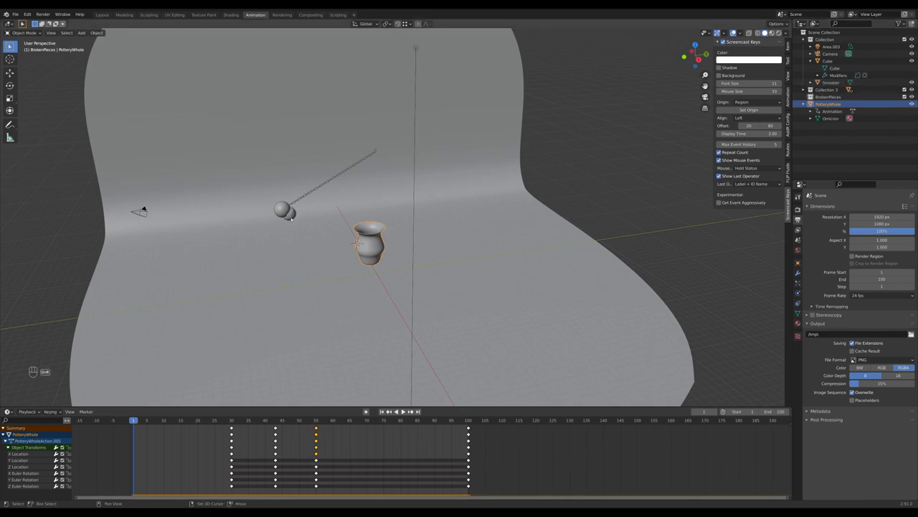
click(829, 82)
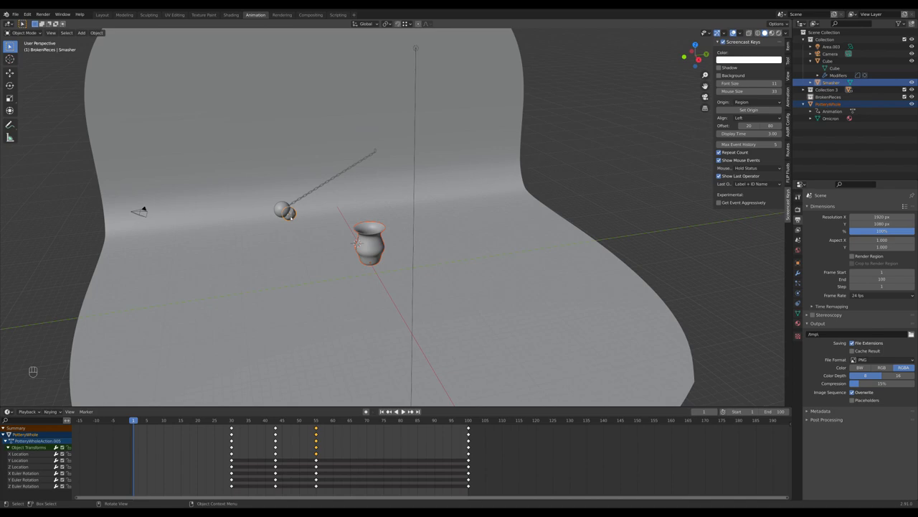
mouse_move(126, 43)
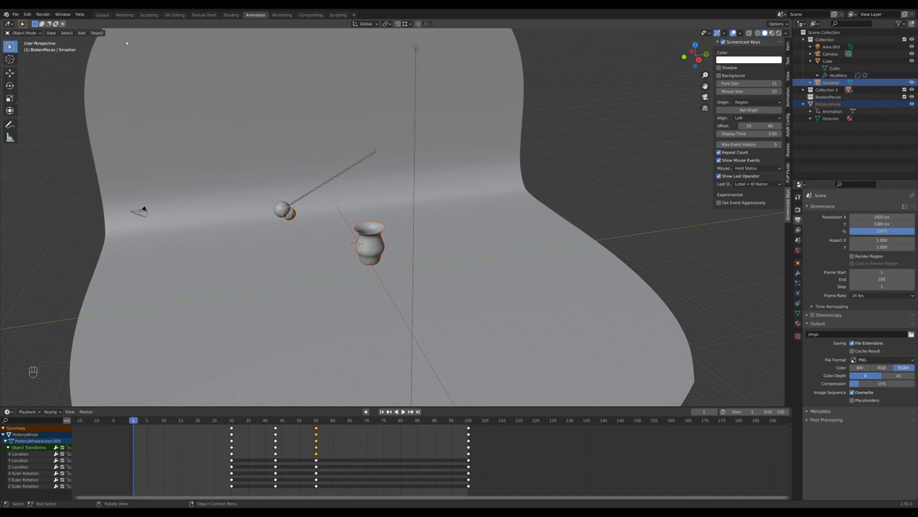
Bring up the Quick Smashing operator via Object > Quick Effects and adjust the vase fracture settings
click(97, 33)
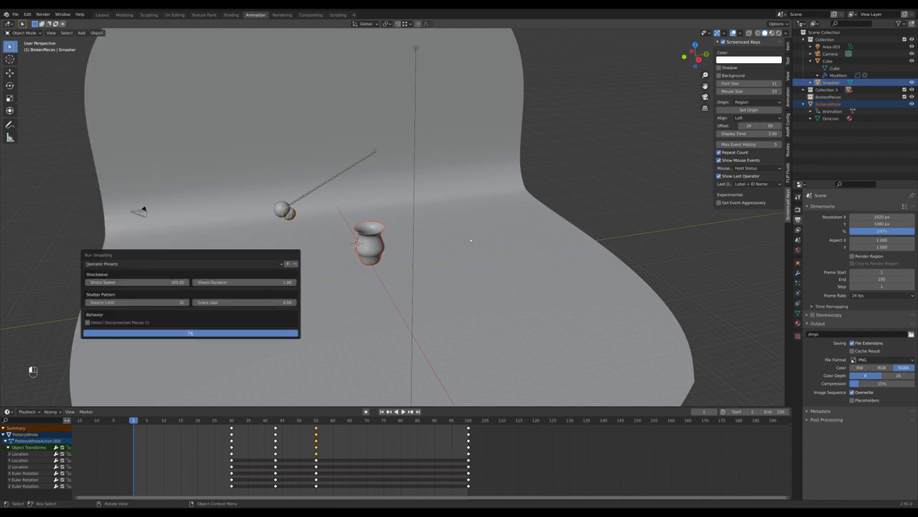
mouse_move(452, 238)
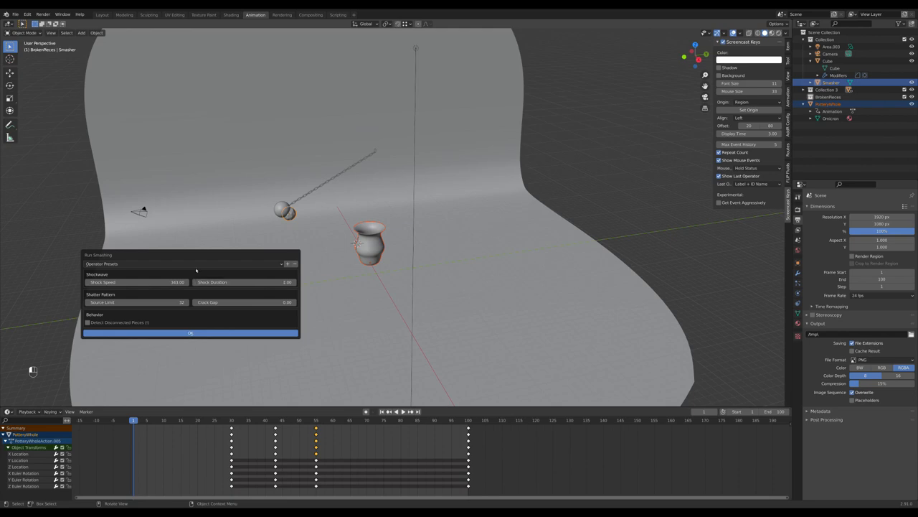
mouse_move(136, 282)
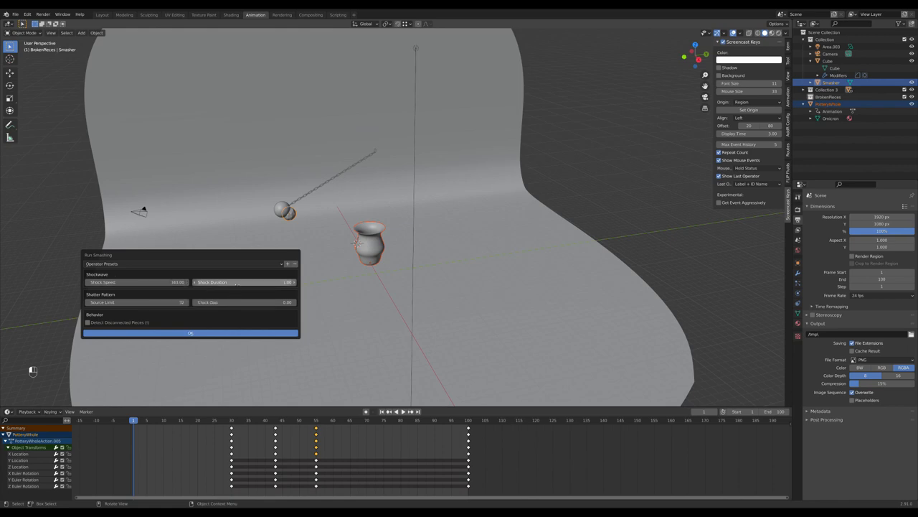
mouse_move(251, 281)
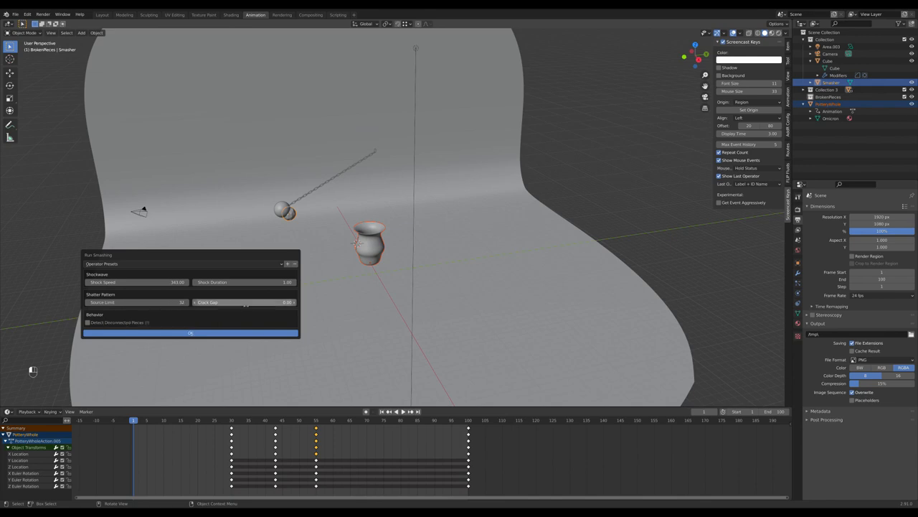
mouse_move(243, 302)
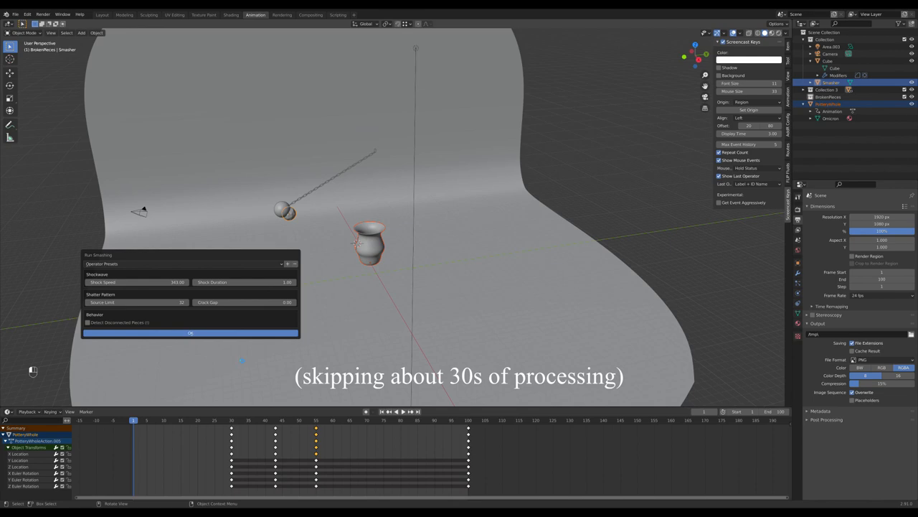
Confirm Quick Smashing with OK, then play and stop the timeline to watch the vase shatter
click(191, 333)
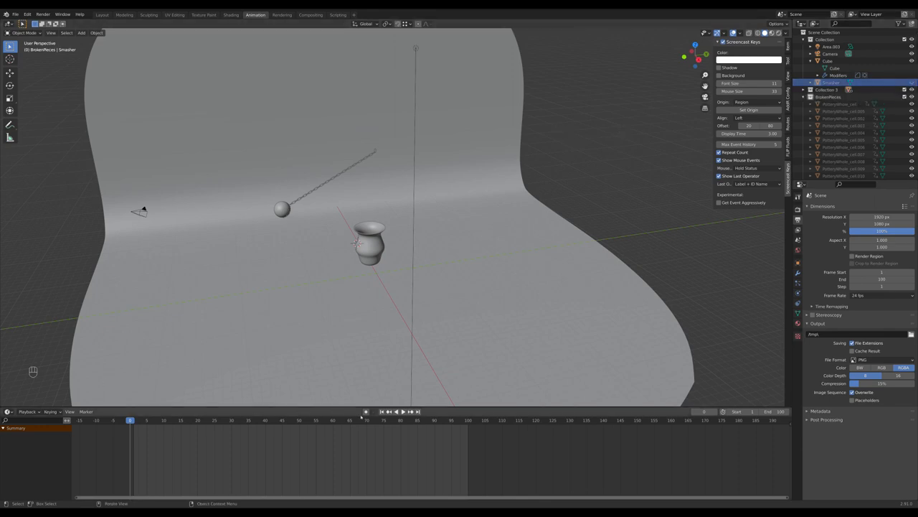
click(393, 411)
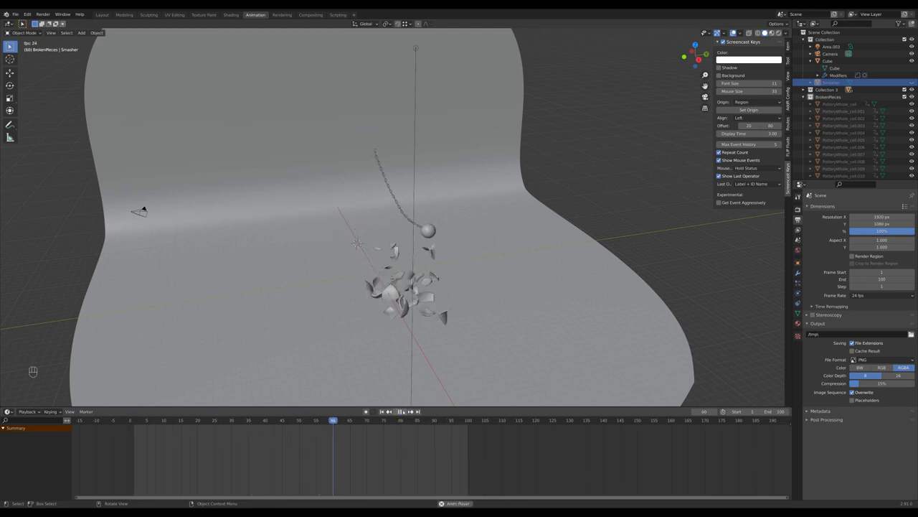
click(158, 419)
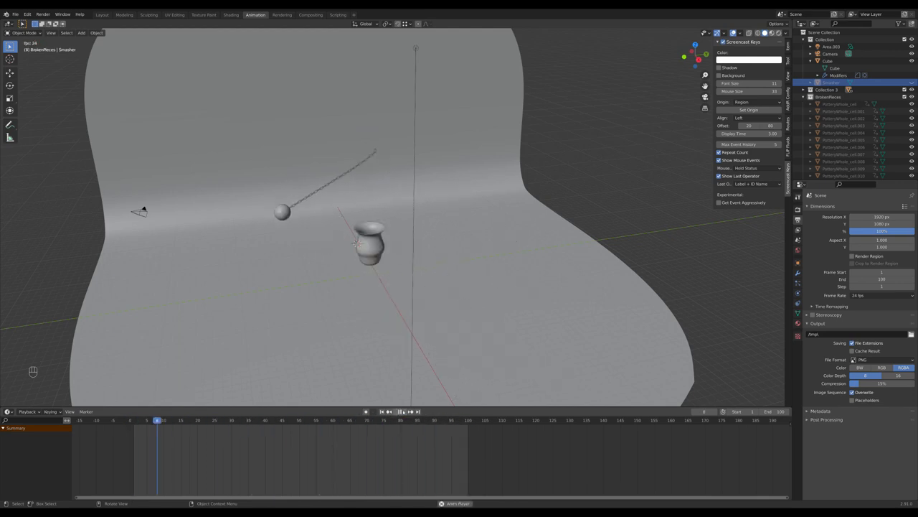